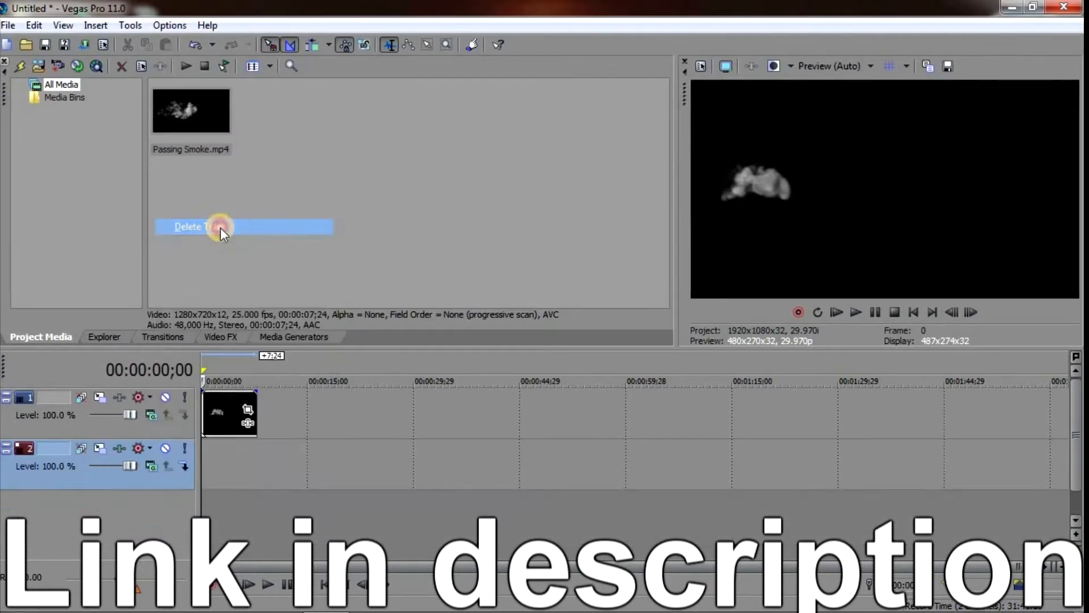
Add a (Legacy) Text generator from Media Generators onto track 2.
left_click(293, 337)
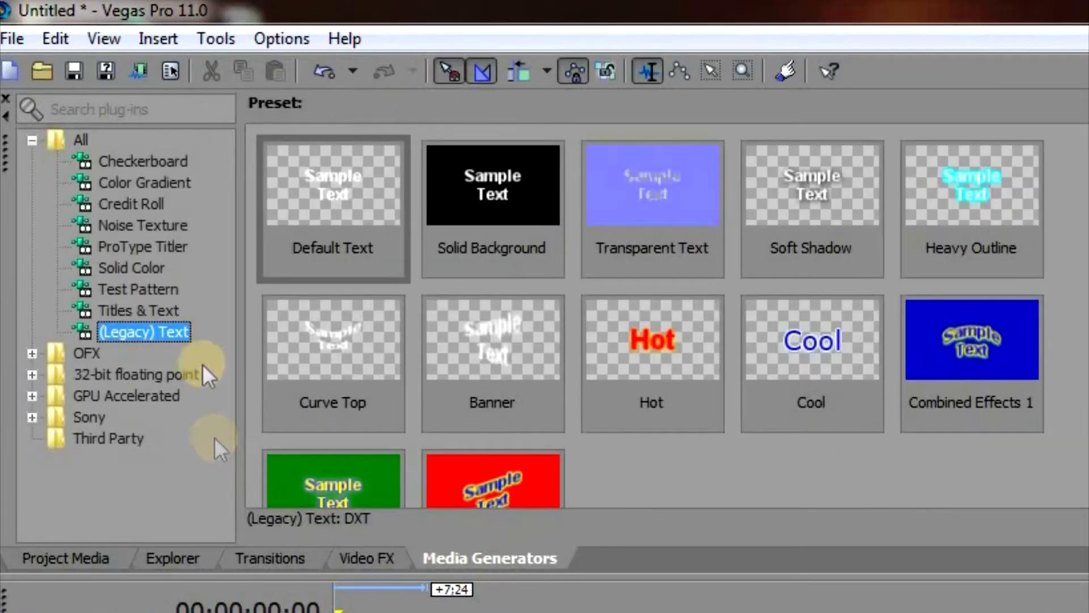
left_click(332, 209)
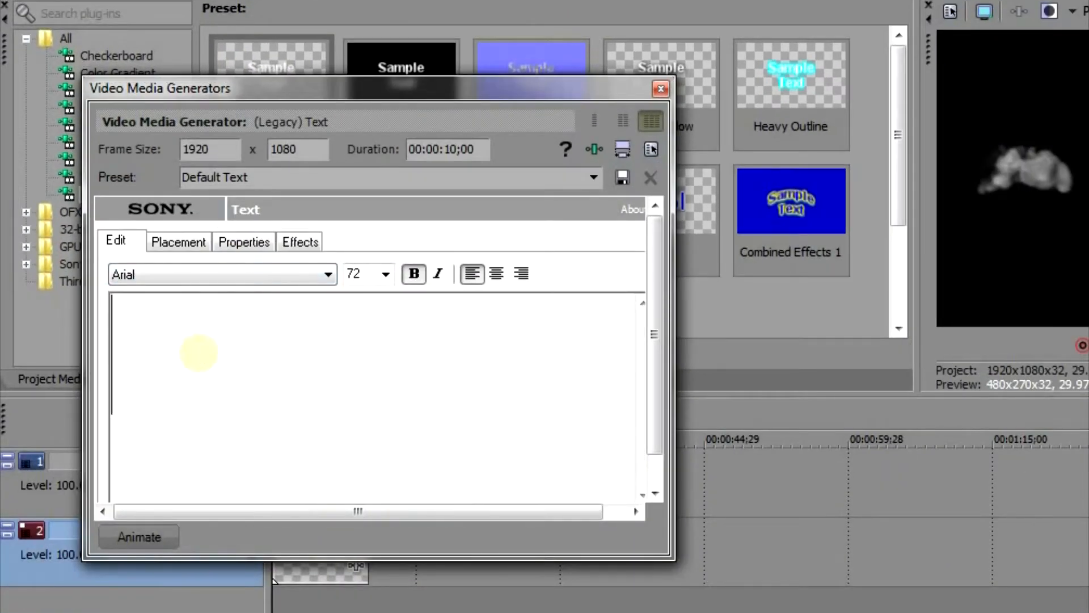
Enter the title 'SMOKE TEXT' in the Edo SZ brush font and close the generator.
type("OKE TEXT")
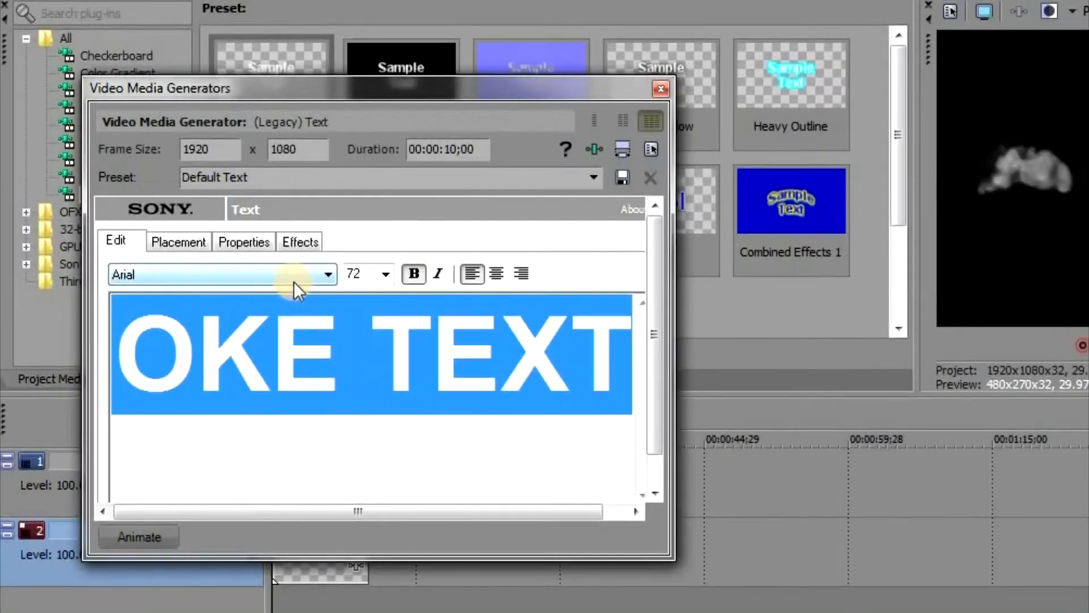
left_click(327, 274)
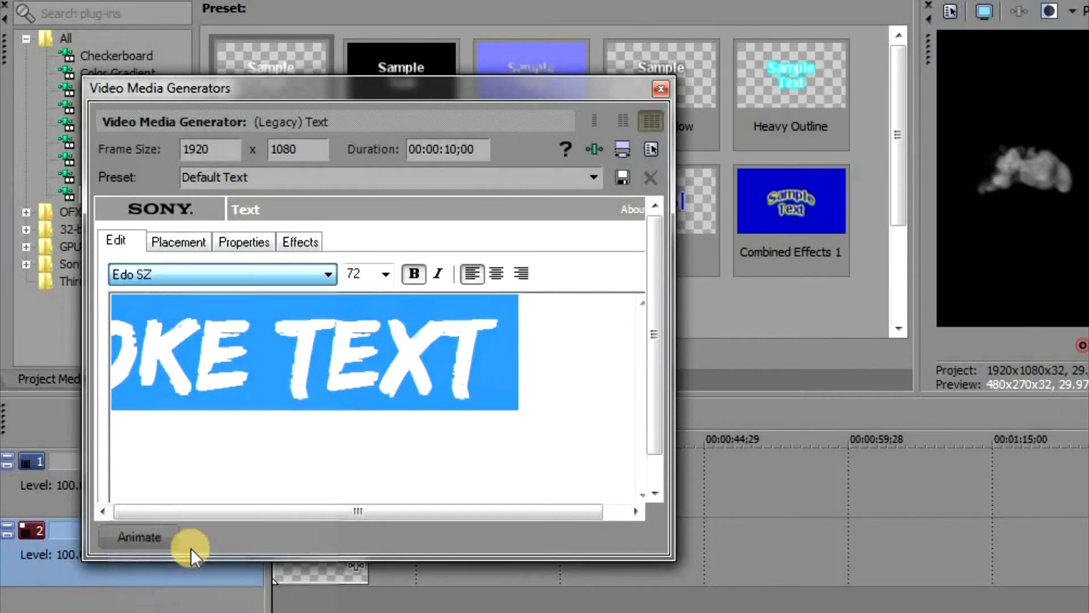
mouse_move(659, 91)
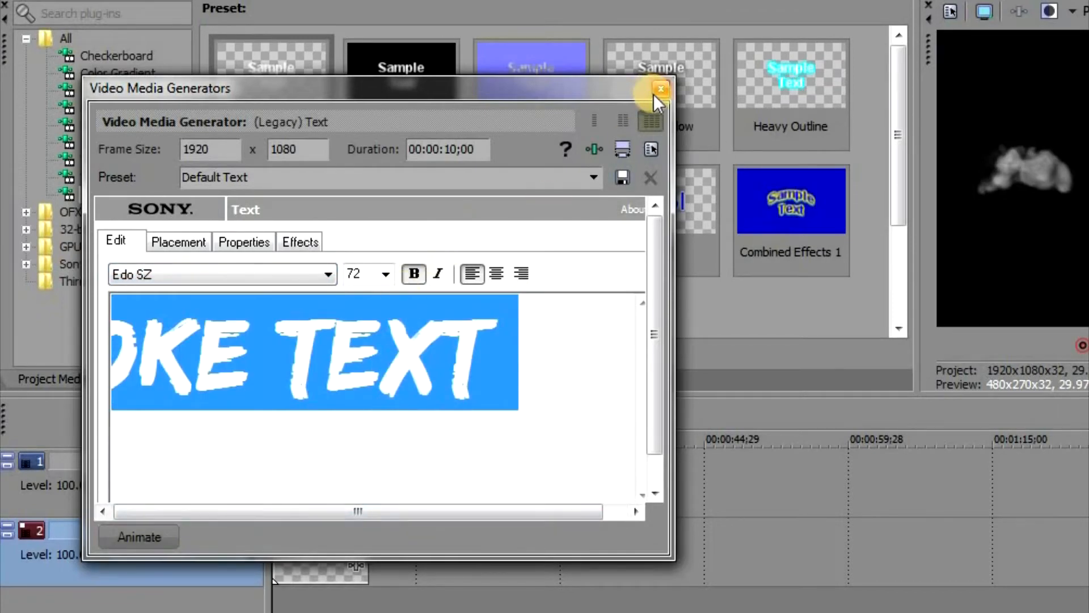
left_click(659, 90)
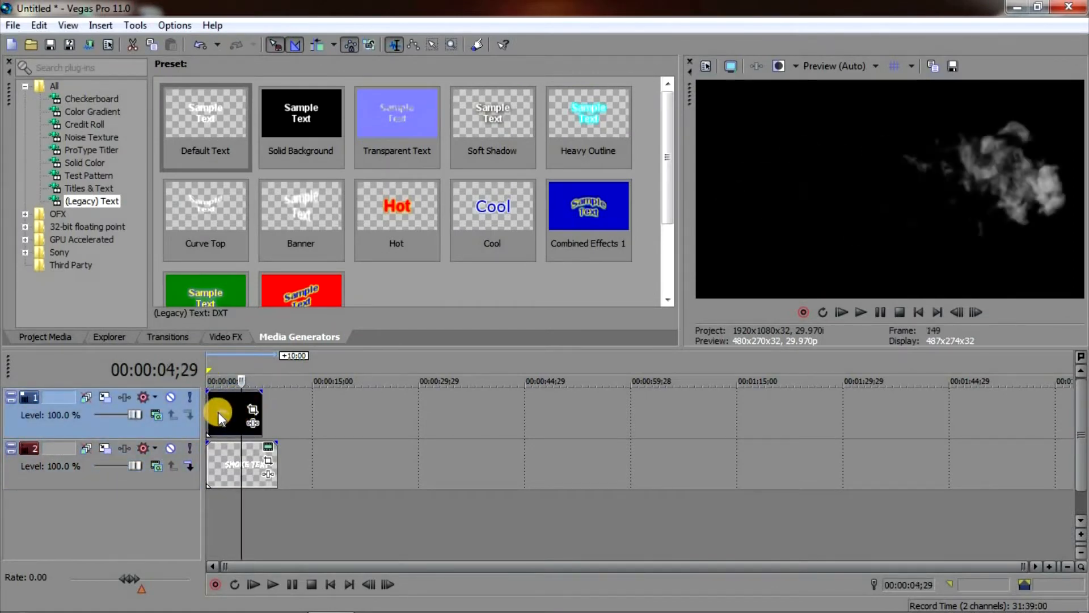
Select the smoke clip on track 1 and bring up its Event FX chain.
left_click(229, 381)
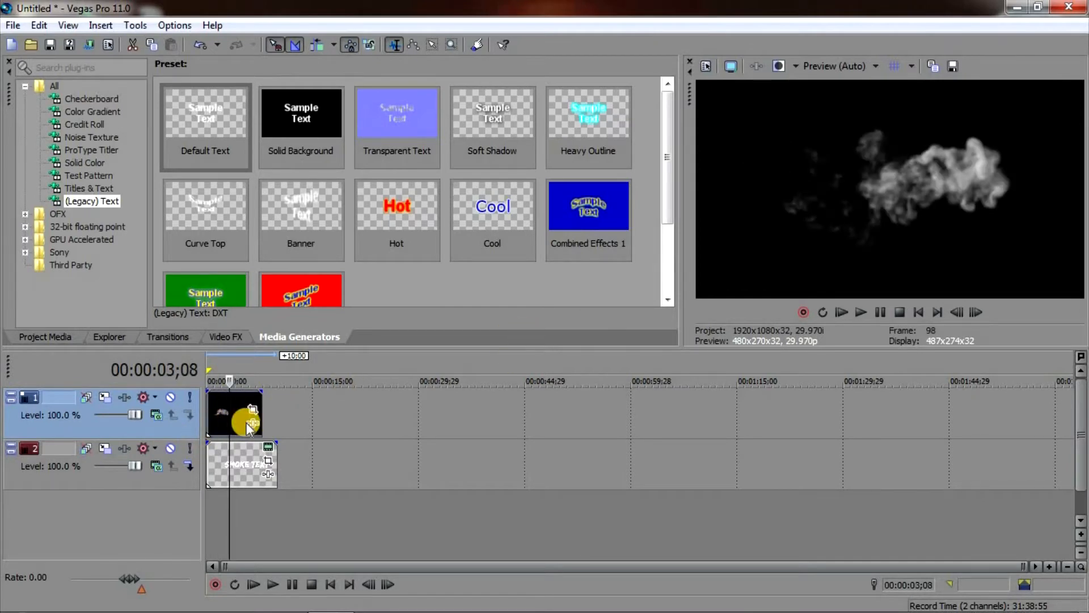
left_click(225, 337)
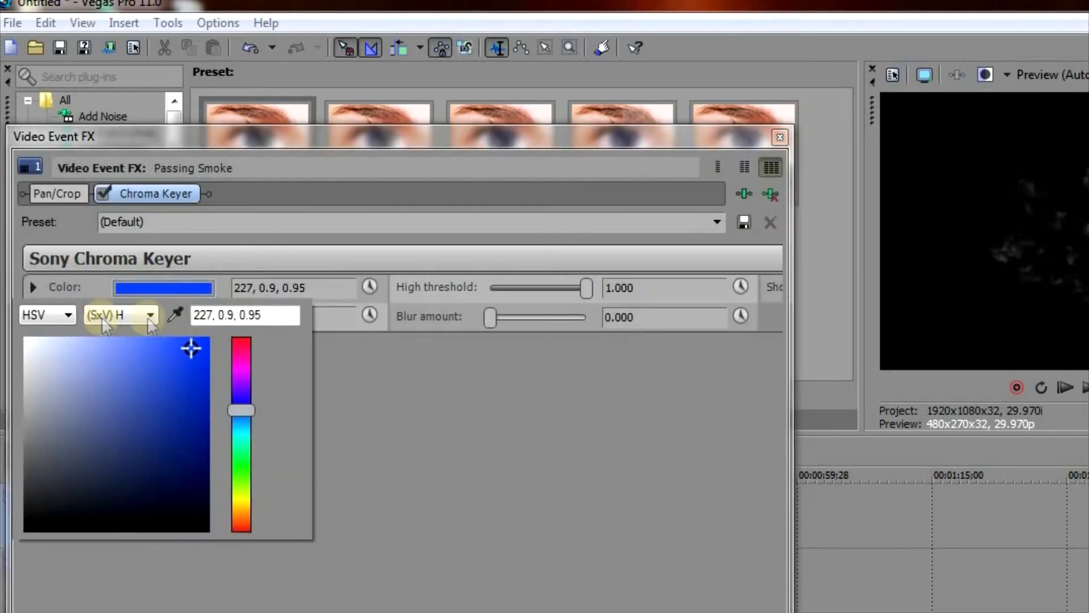
Key out black in the Chroma Keyer so the title shows through the smoke.
left_click(175, 314)
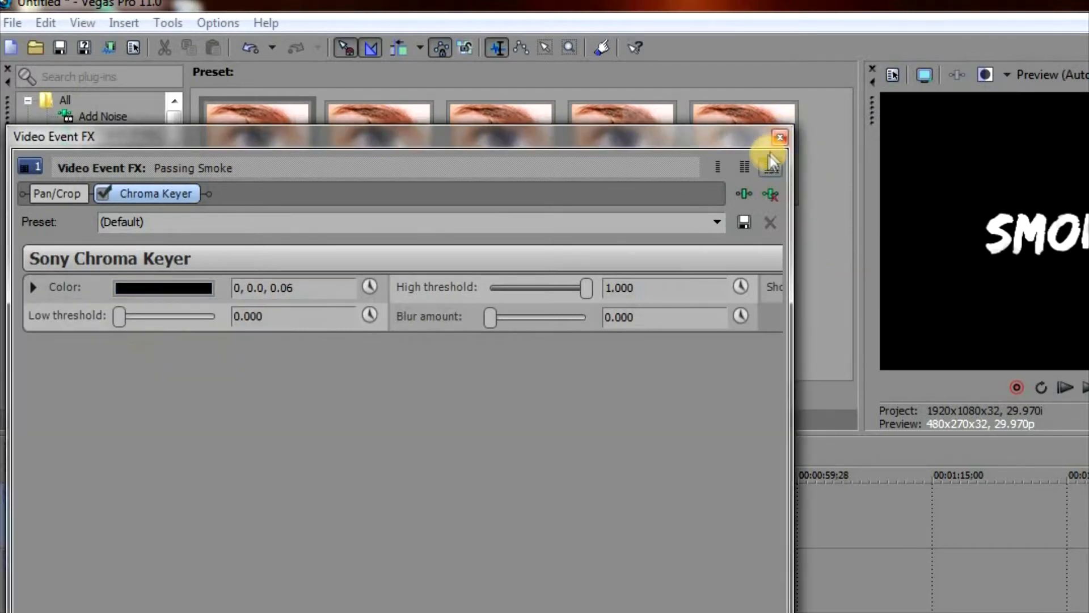
left_click(780, 137)
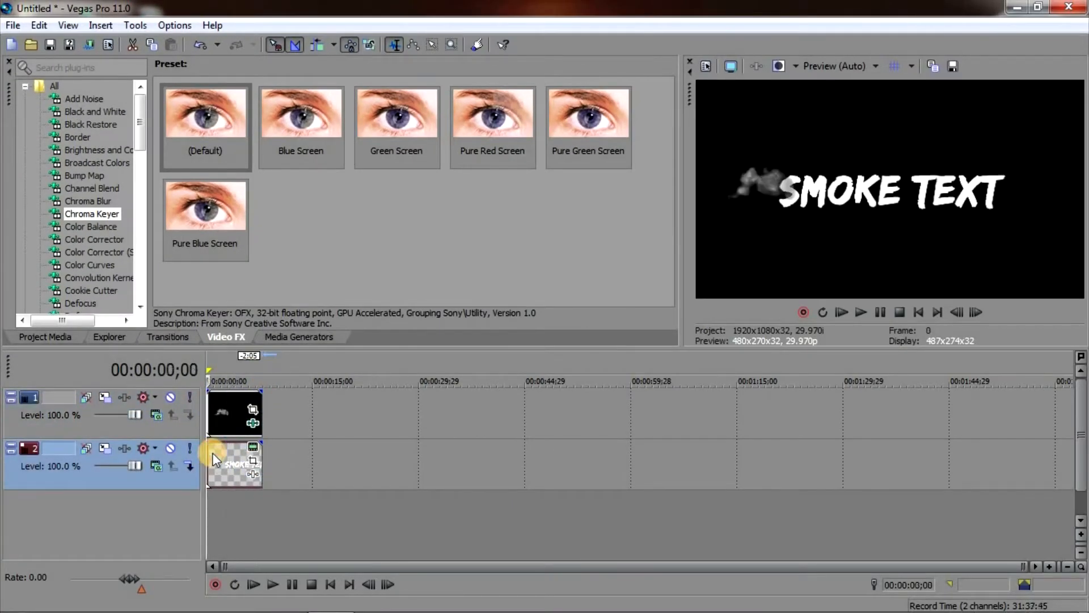
mouse_move(250, 466)
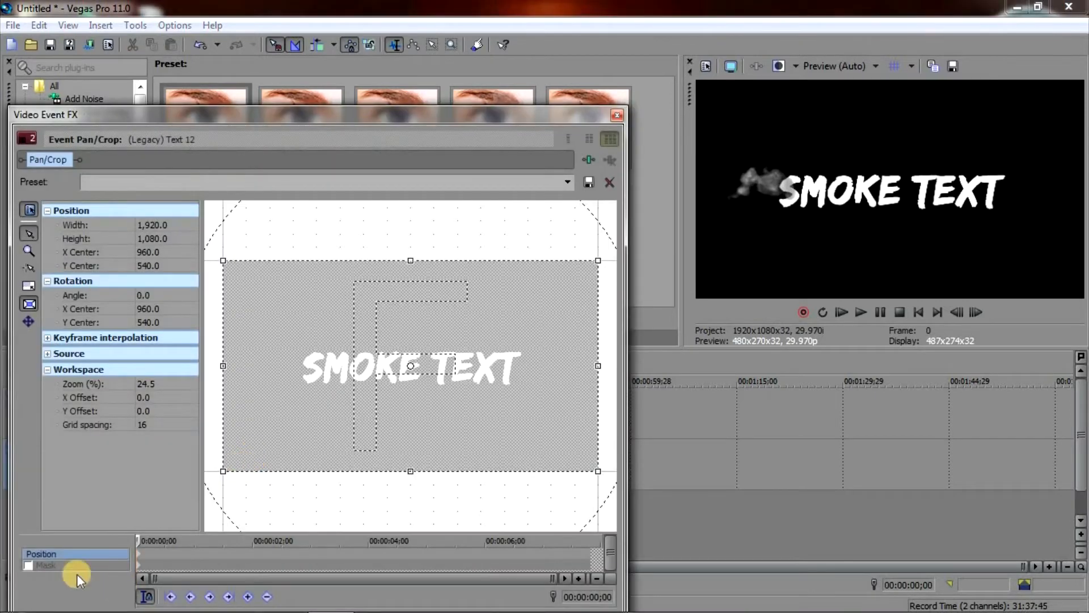
Enable the Mask option in the title's Event Pan/Crop.
left_click(27, 565)
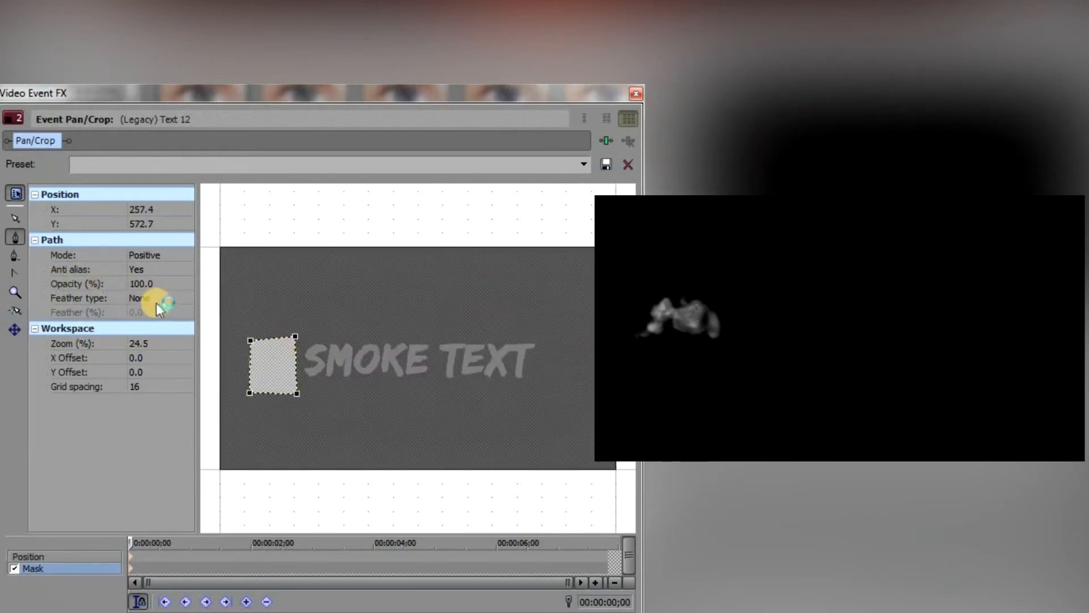
Set the mask's Feather type to In with a Feather of 5.0%.
left_click(146, 297)
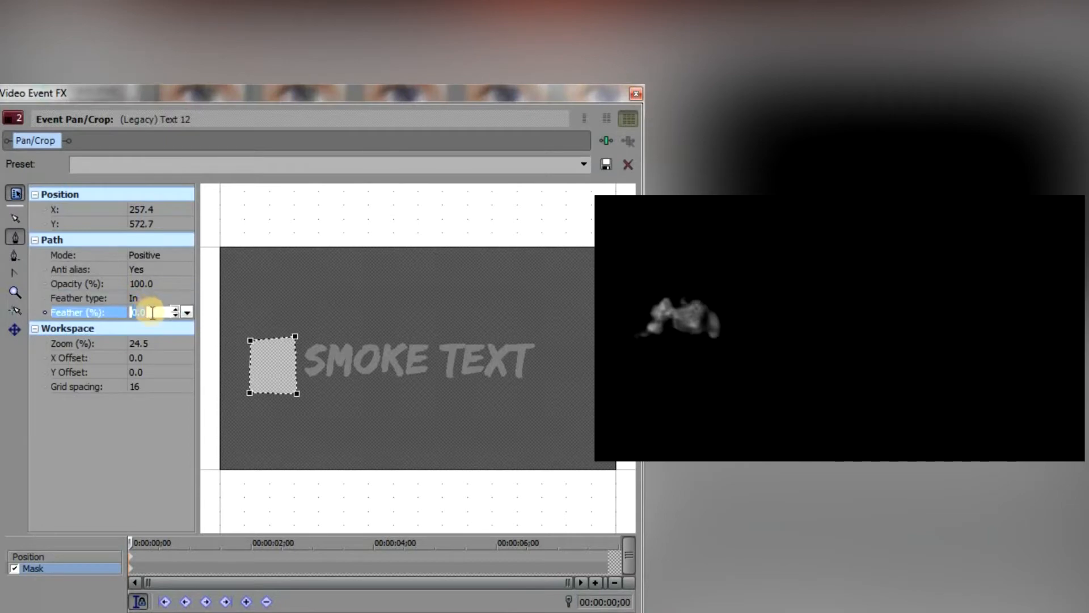
type("5.0")
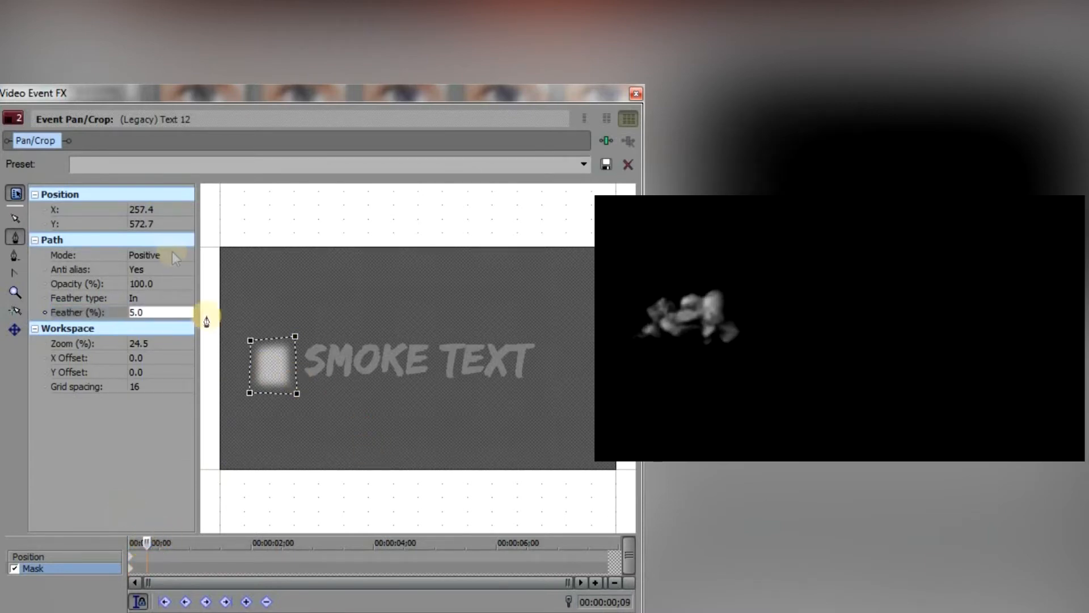
left_click(295, 372)
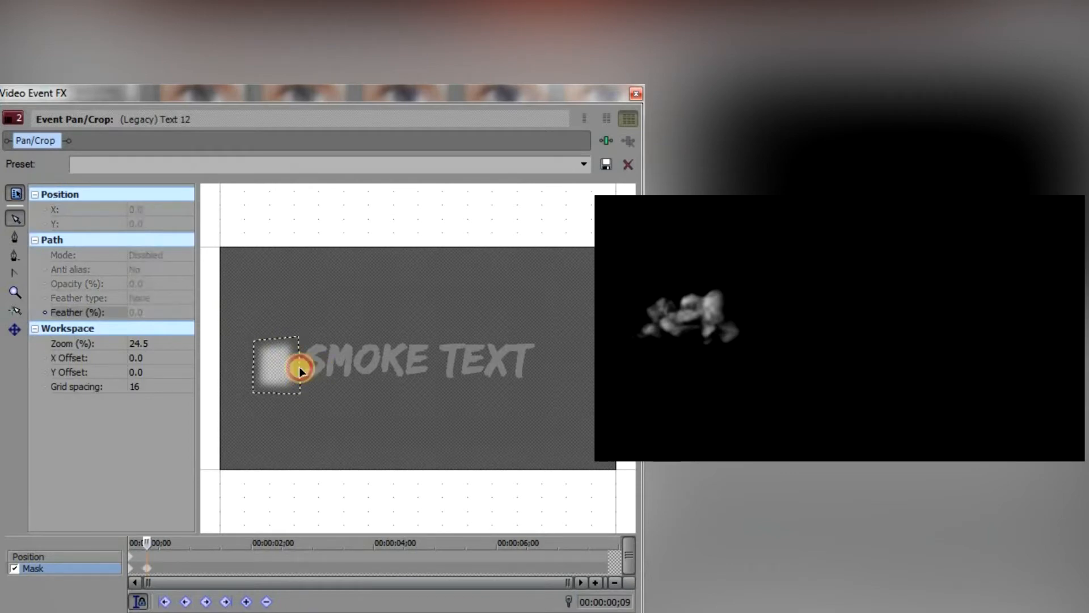
Stretch the mask rightwards over SMOKE TEXT, laying keyframes across about four seconds.
left_click(301, 368)
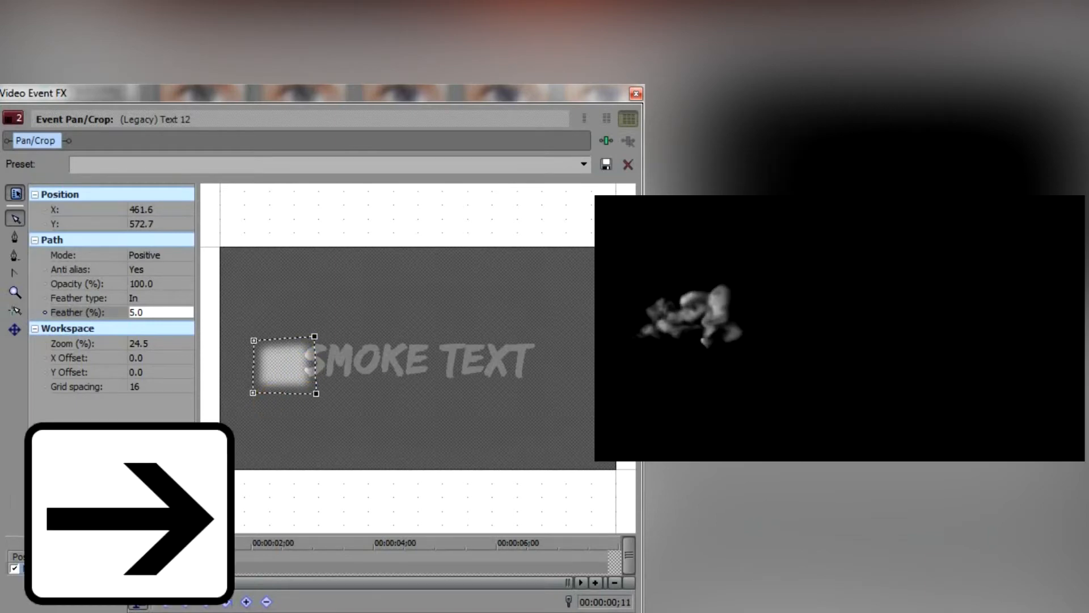
left_click(315, 364)
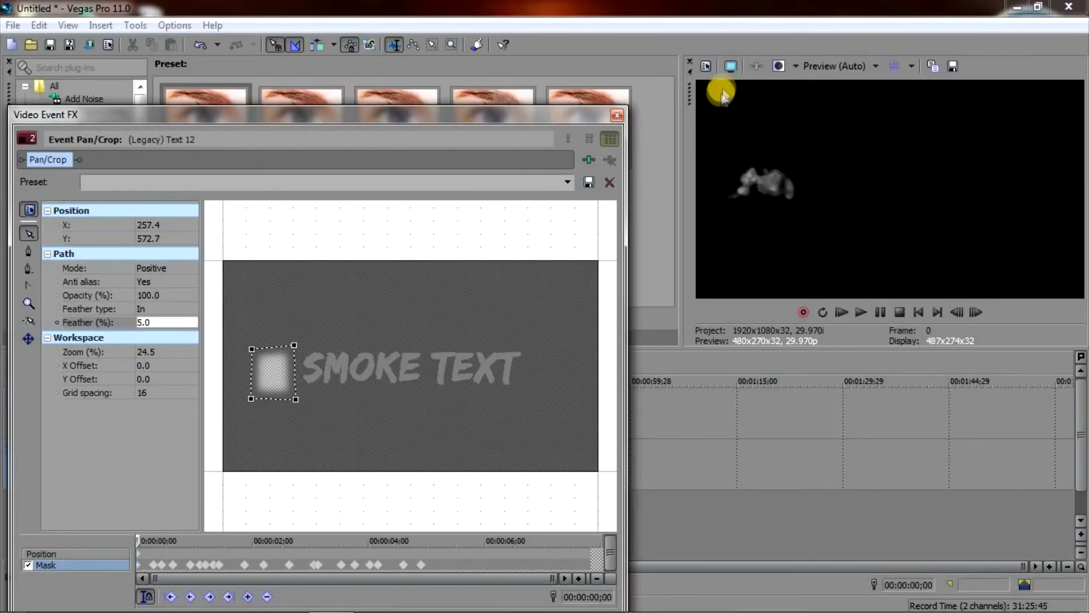
Close Pan/Crop and play from start to watch smoke reveal SMOKE TEXT, then pause.
left_click(615, 114)
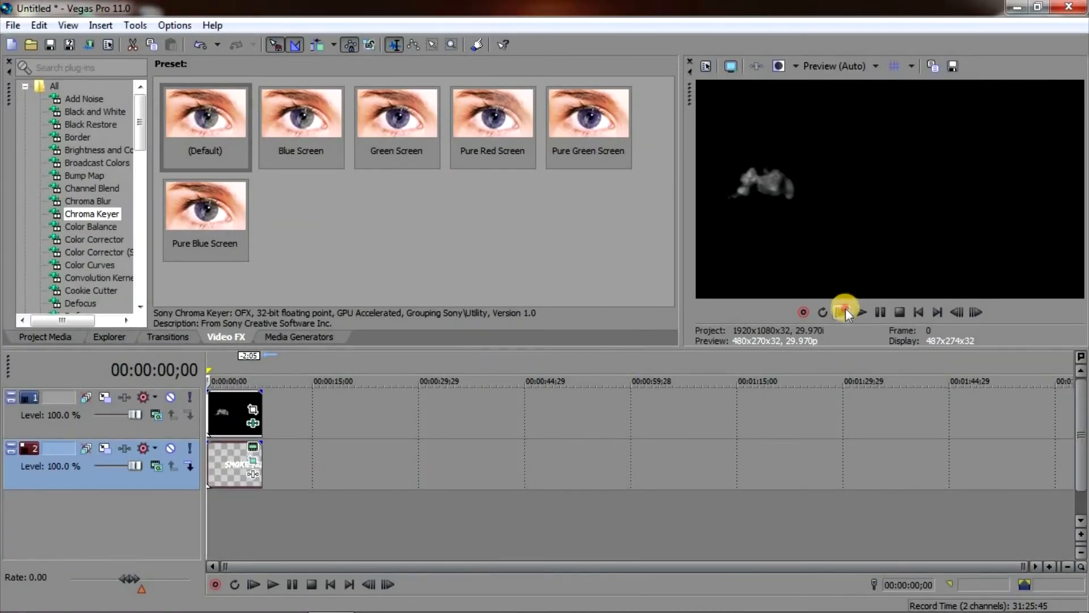
left_click(859, 311)
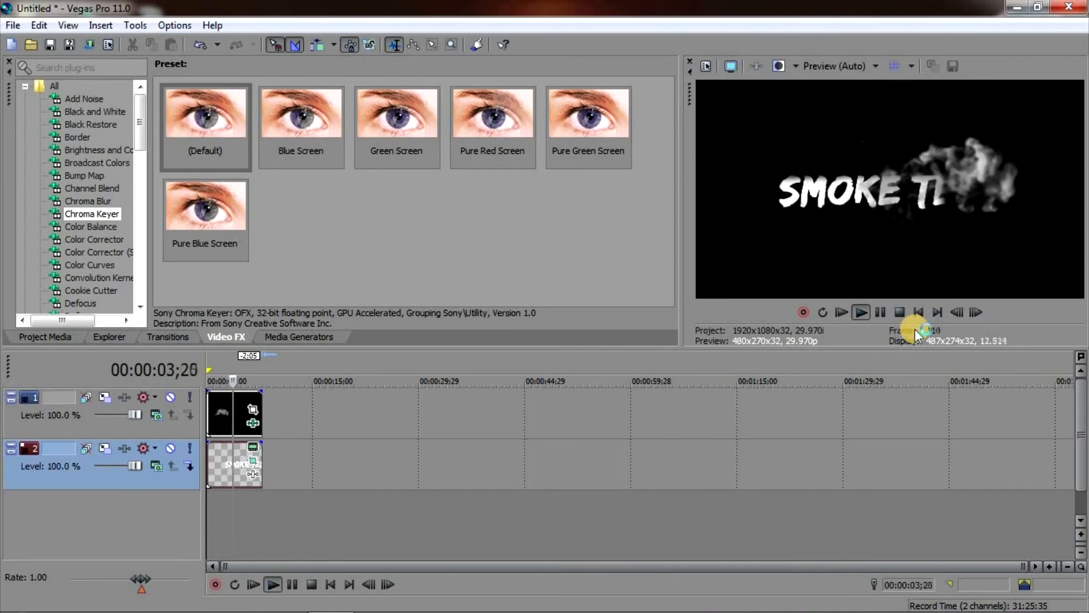
left_click(861, 312)
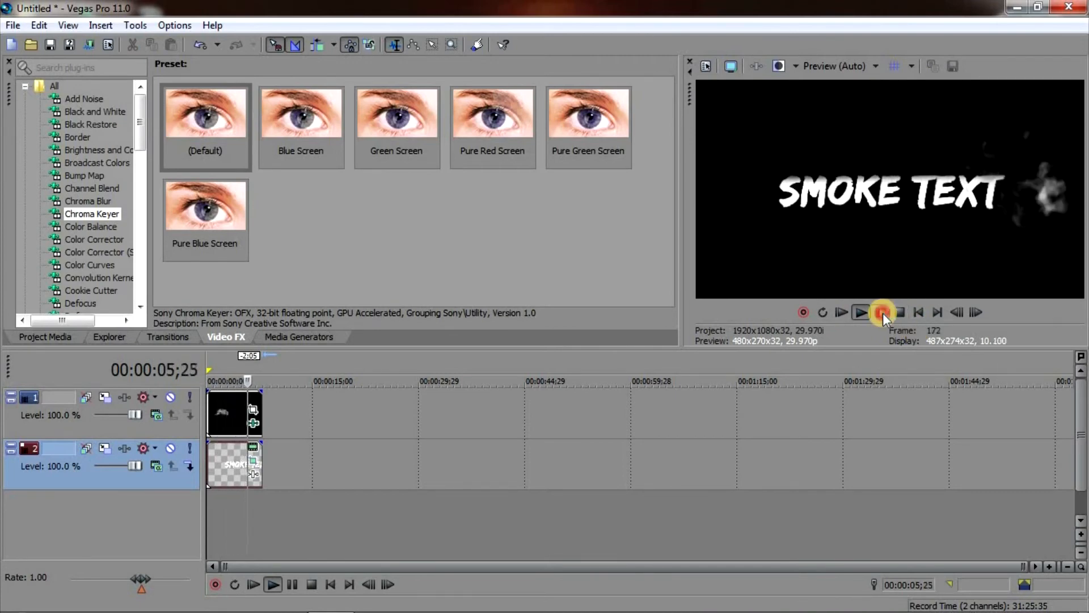
left_click(883, 312)
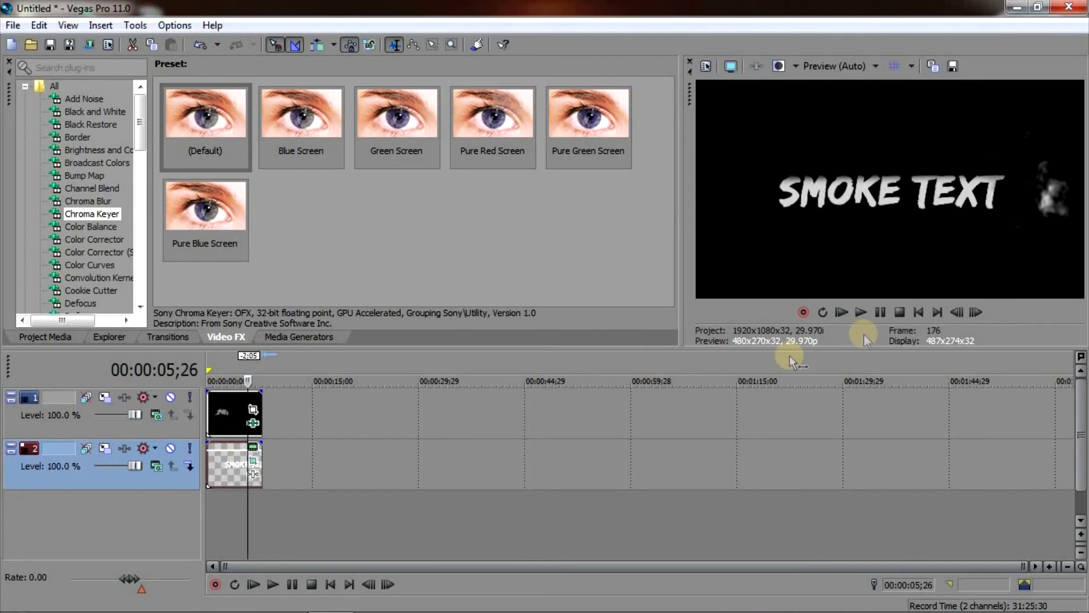
mouse_move(839, 311)
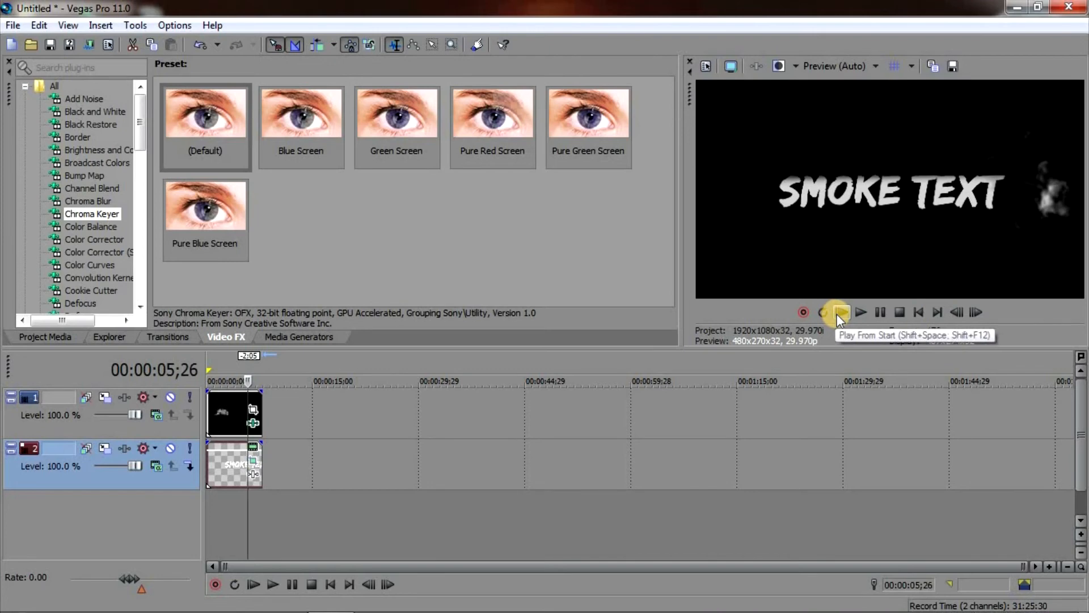
left_click(840, 312)
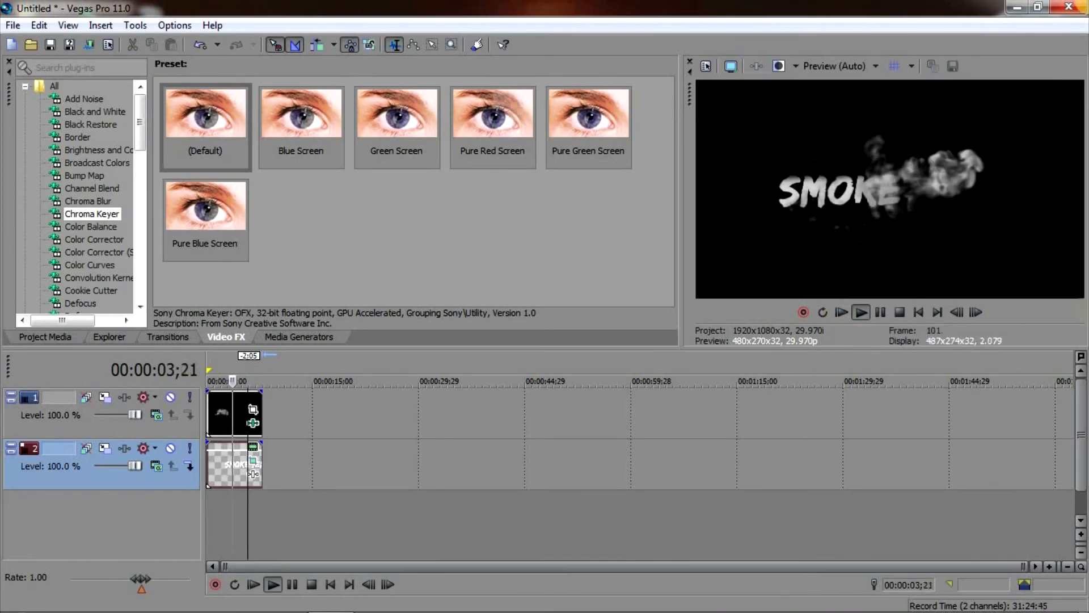
left_click(841, 312)
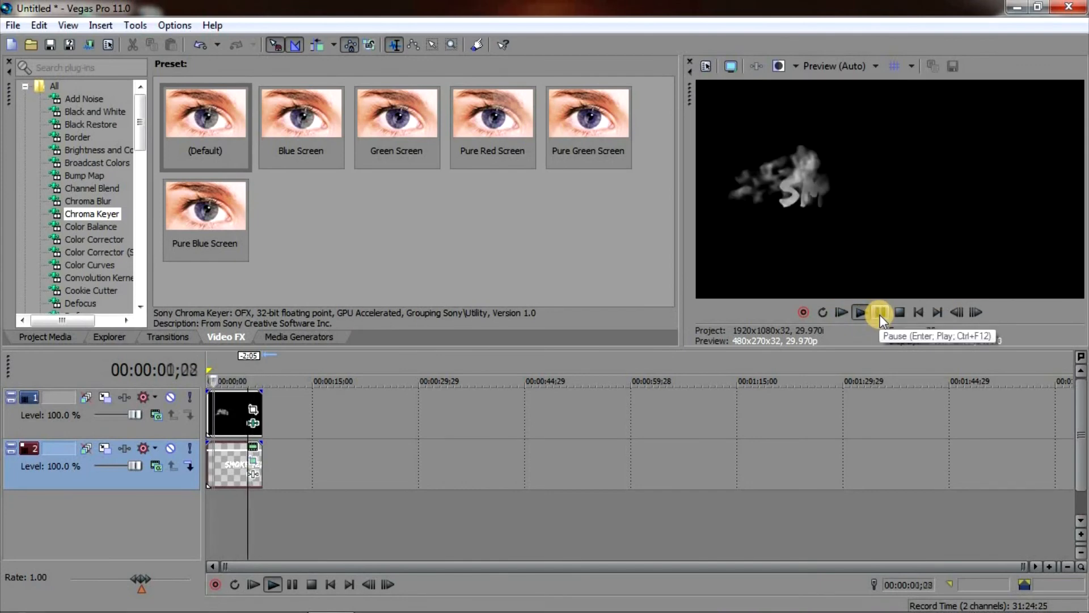
left_click(862, 312)
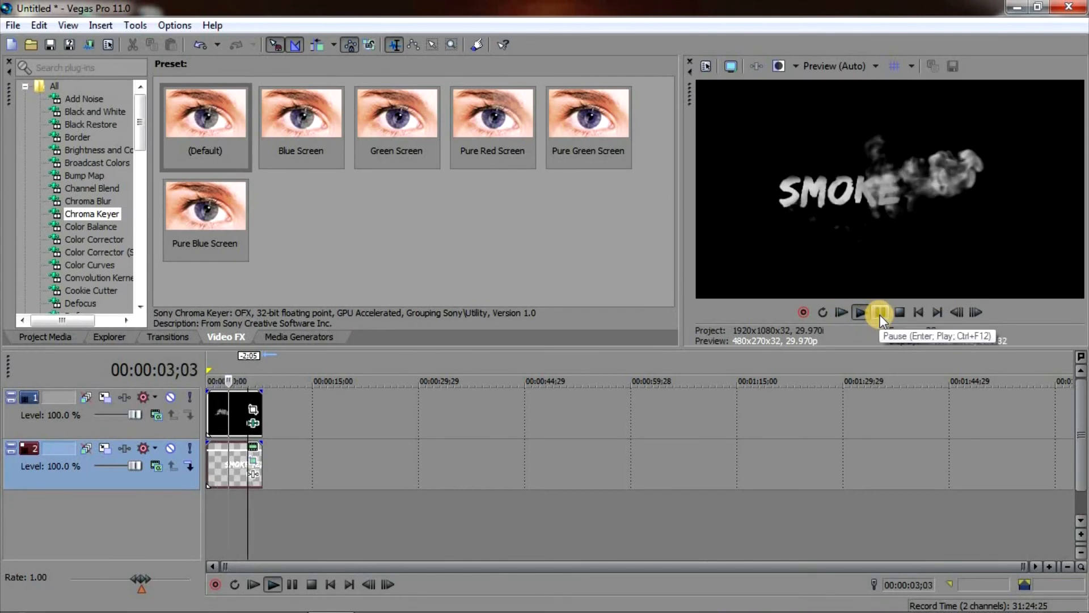